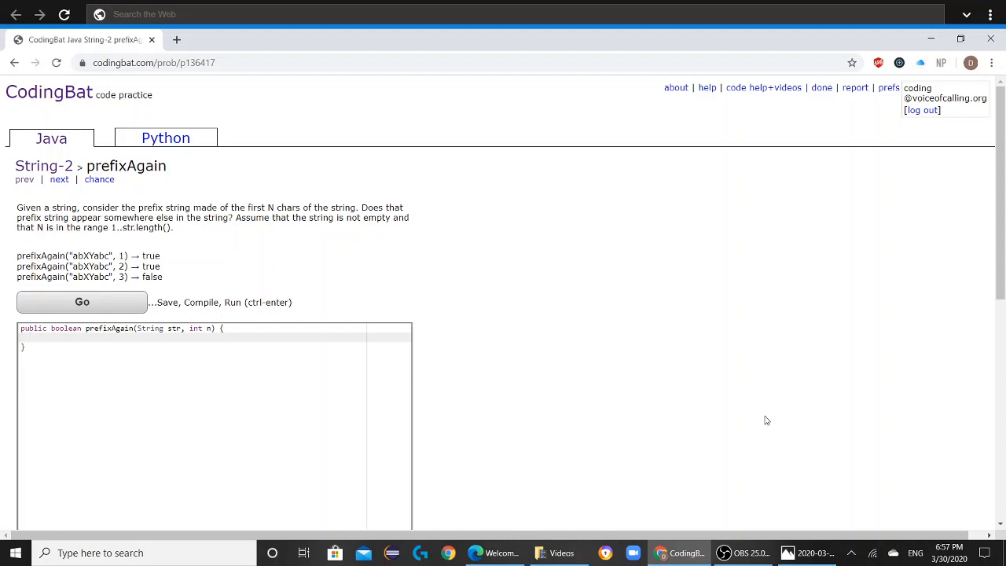
# - Write the method's first line String prefix = str.substring(0,n); to store the prefix
pyautogui.write('String prefi')
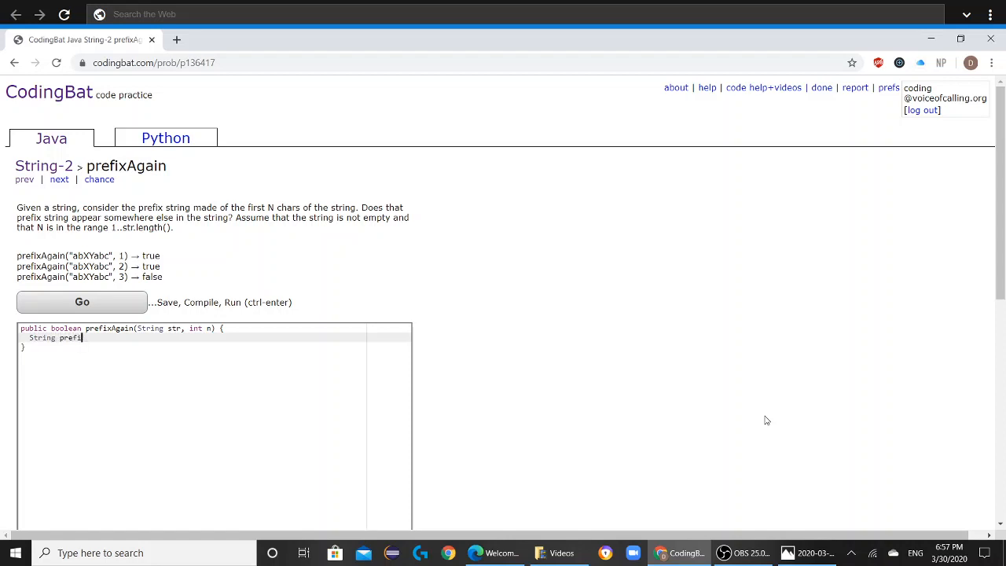
pyautogui.write('x')
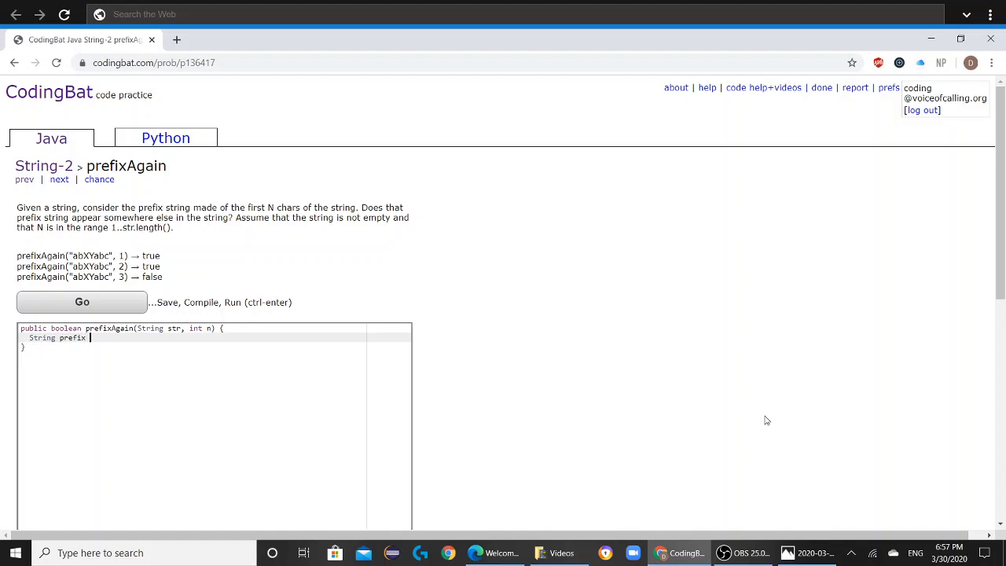
pyautogui.write('= str')
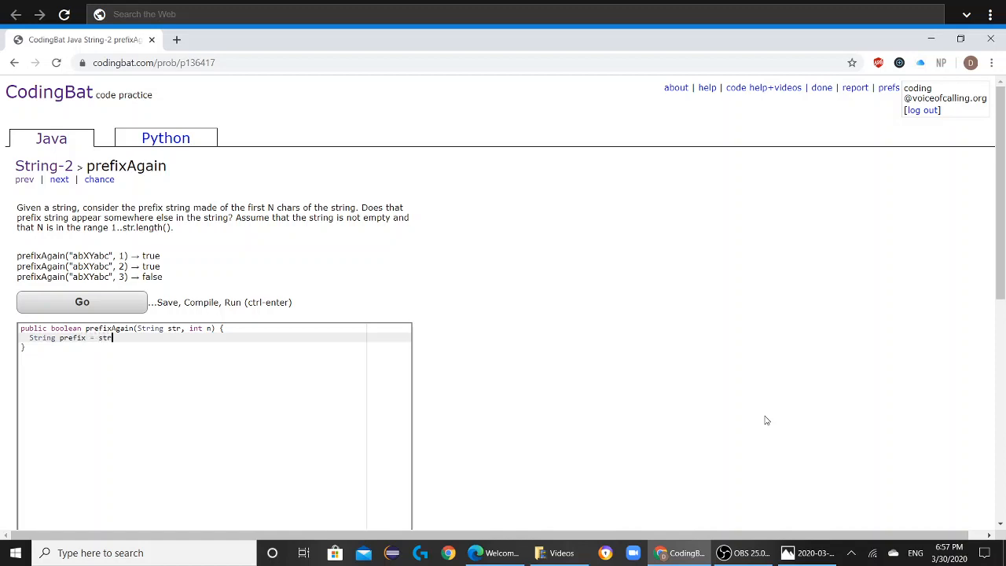
pyautogui.write('.substring')
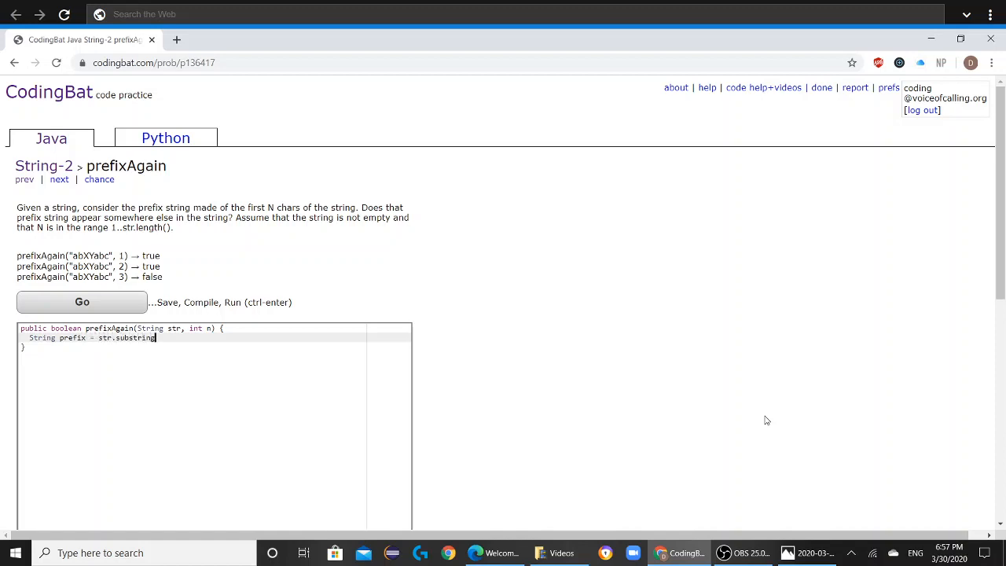
pyautogui.write('(0,')
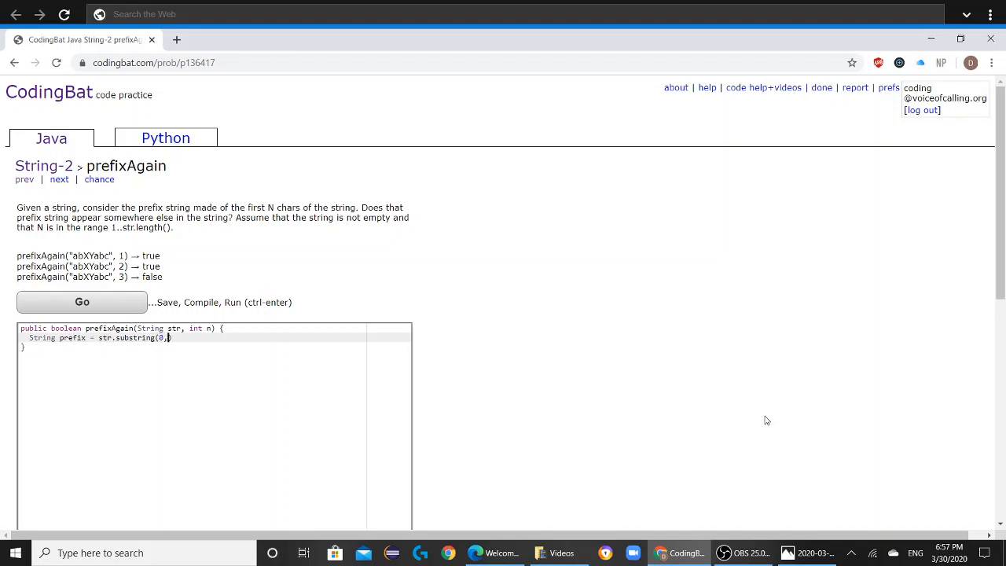
pyautogui.write('n);')
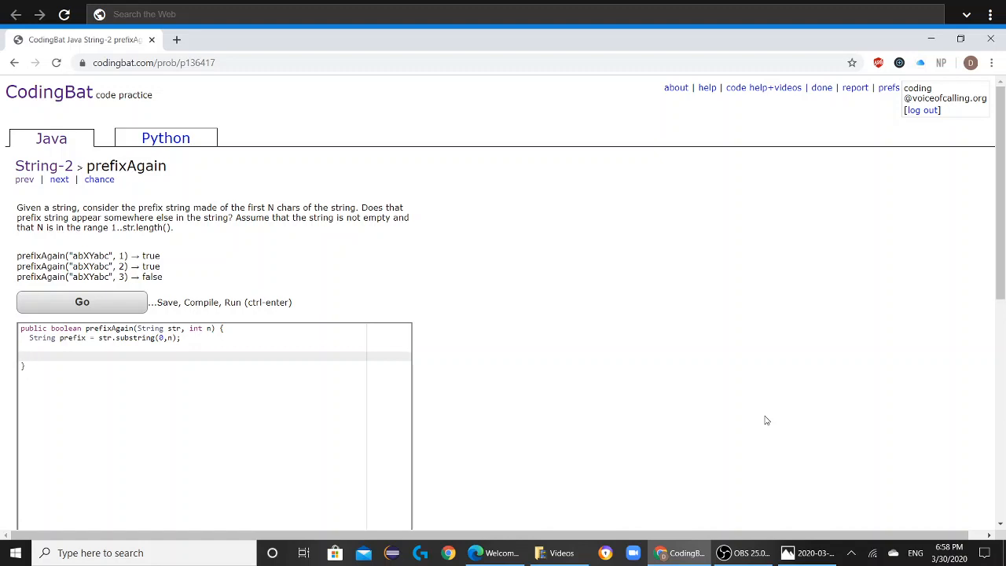
# - Add the loop header for(int i=n; i<=str.length()-n; i++){ below the prefix line
pyautogui.write('for(')
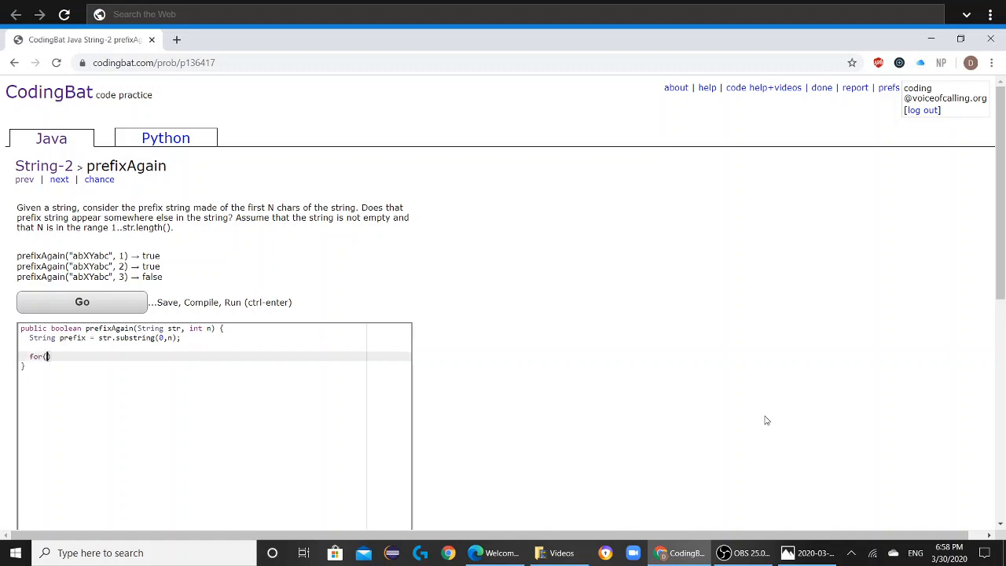
pyautogui.write('int i=n;')
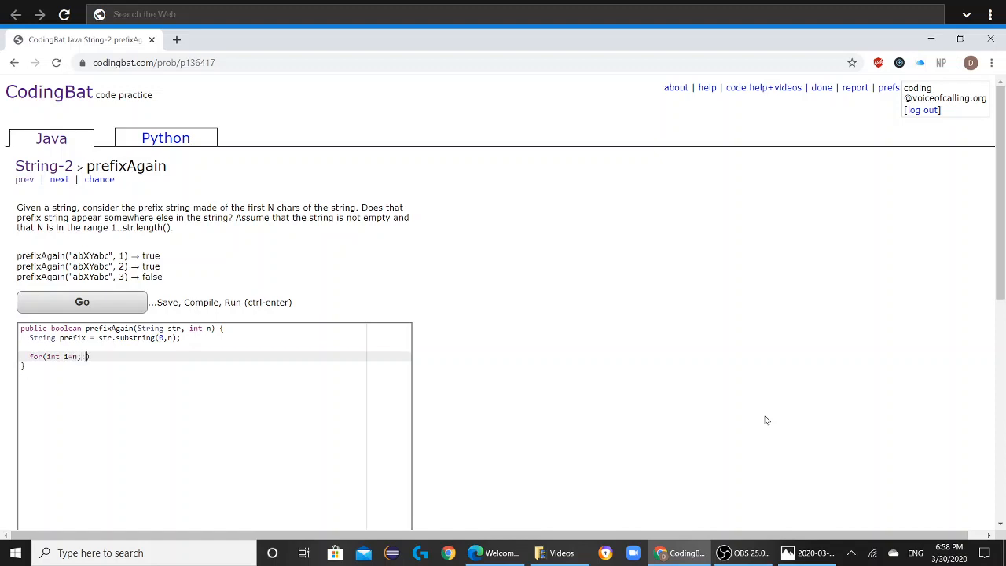
pyautogui.write('i<')
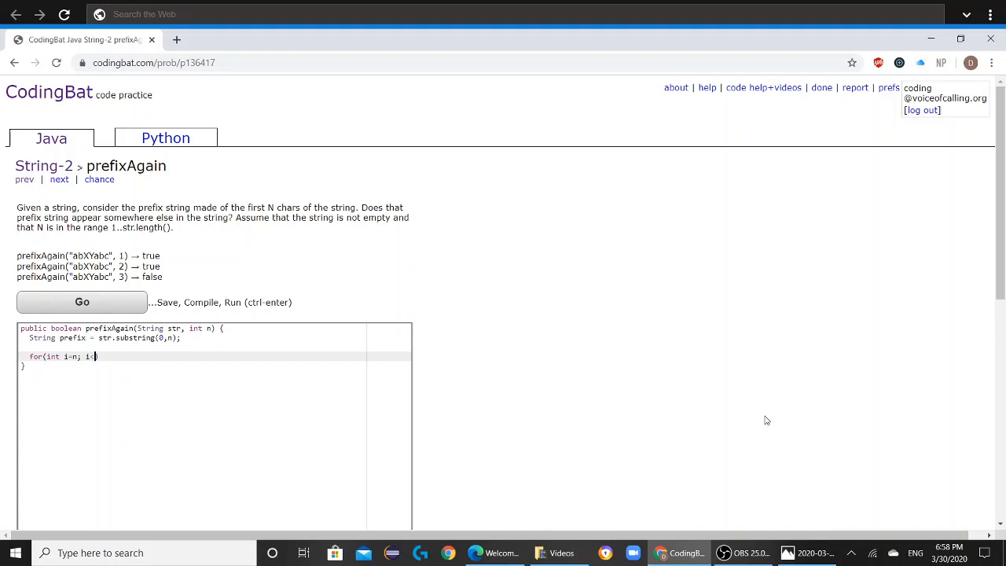
pyautogui.write('<=str.length(')
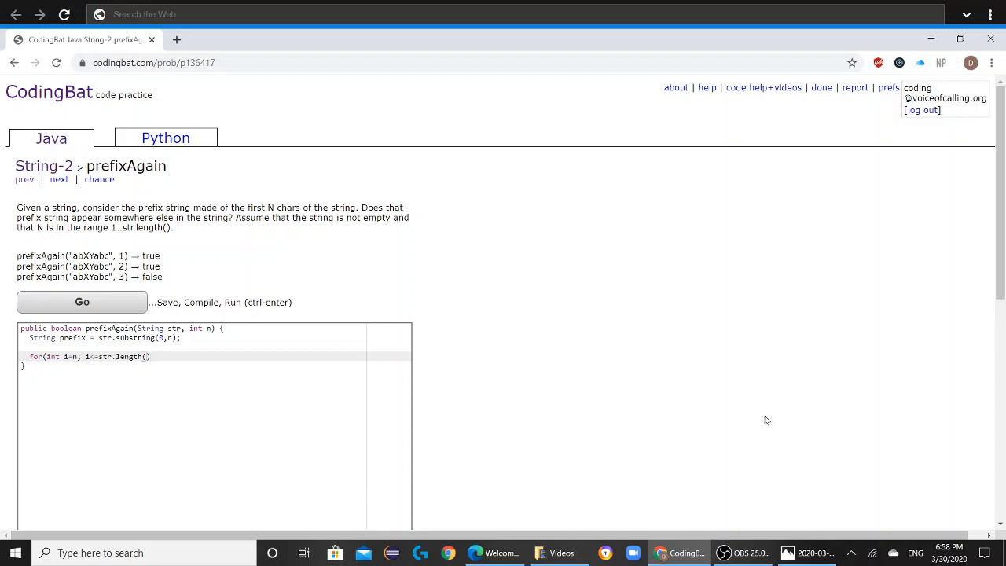
pyautogui.write('-n;')
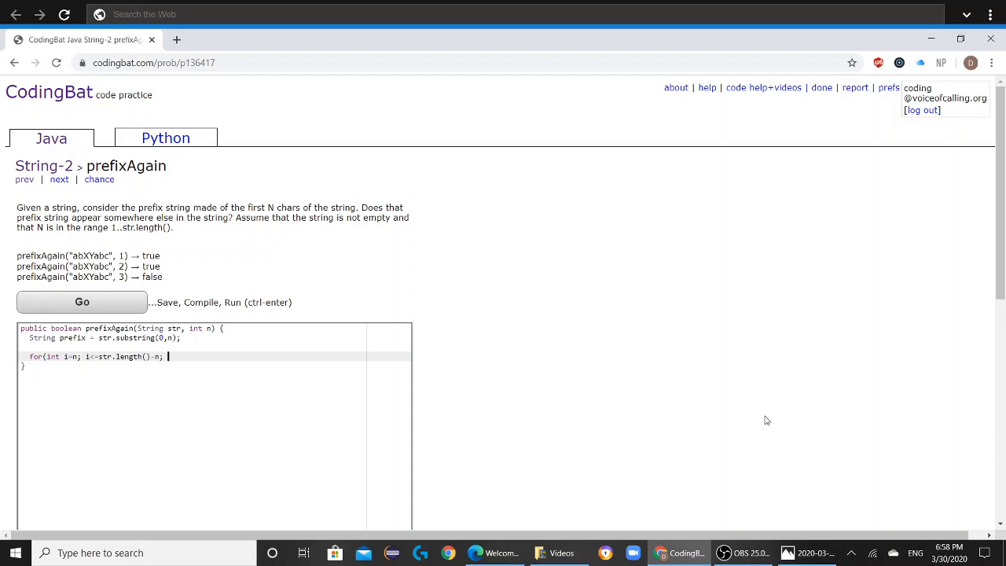
pyautogui.write('++')
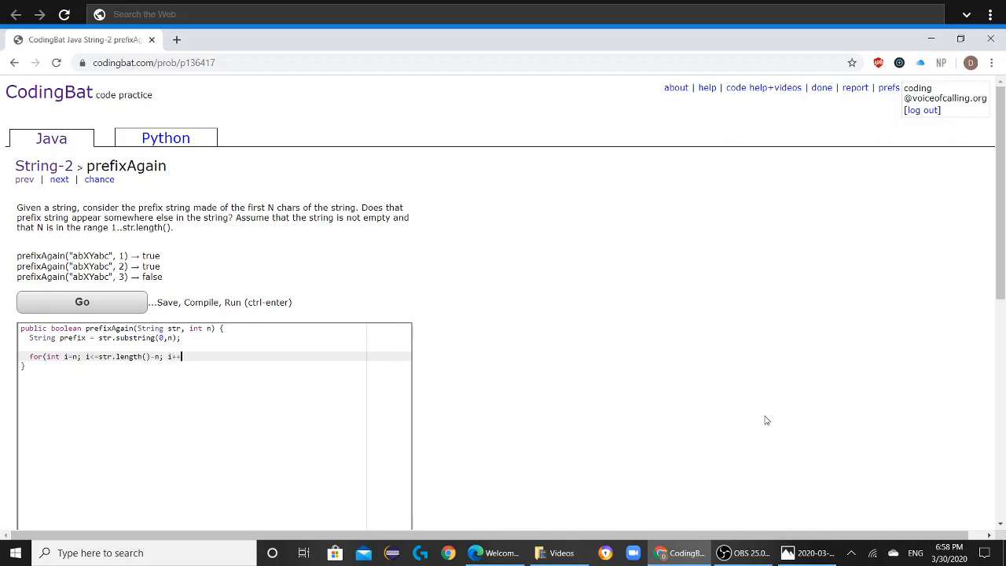
pyautogui.write('{')
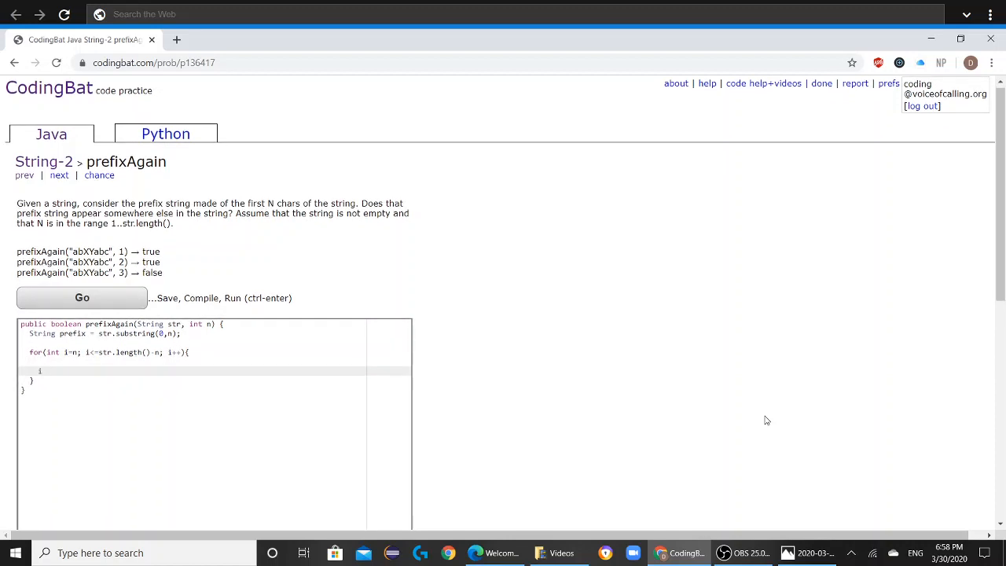
# - Inside the loop, return true when str.substring(i,i+n).equals(prefix)
pyautogui.write('if(str')
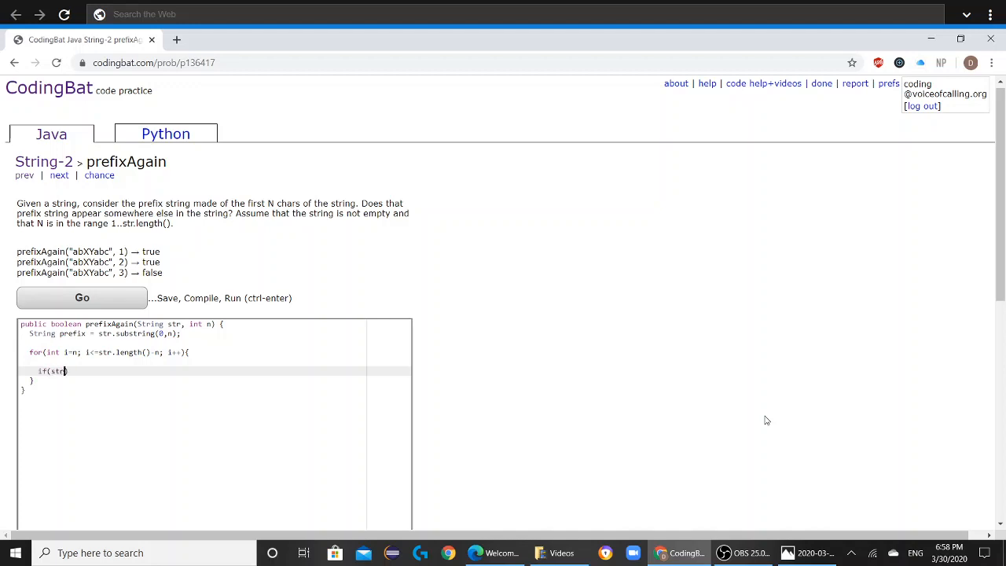
pyautogui.write('.substring')
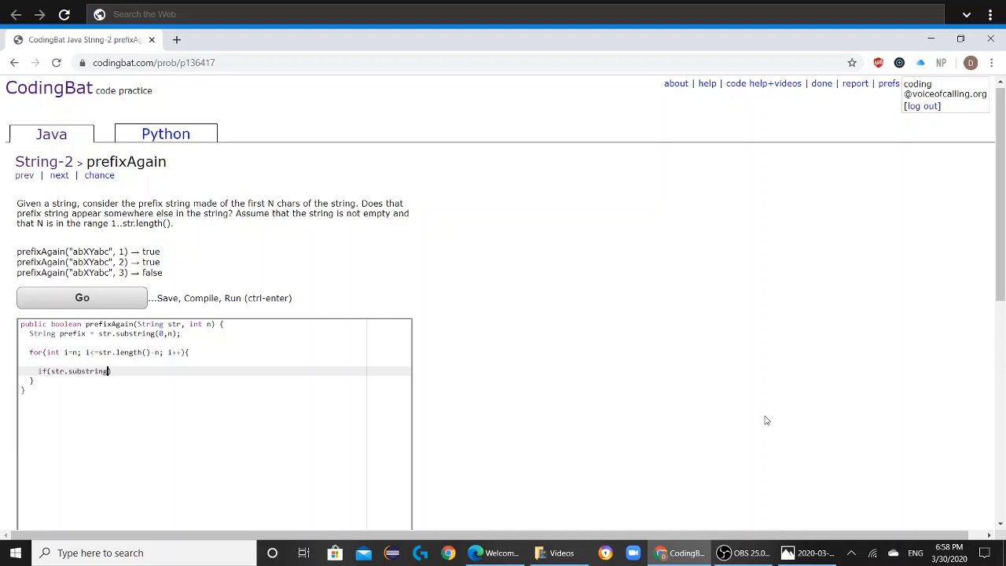
pyautogui.write('(i,')
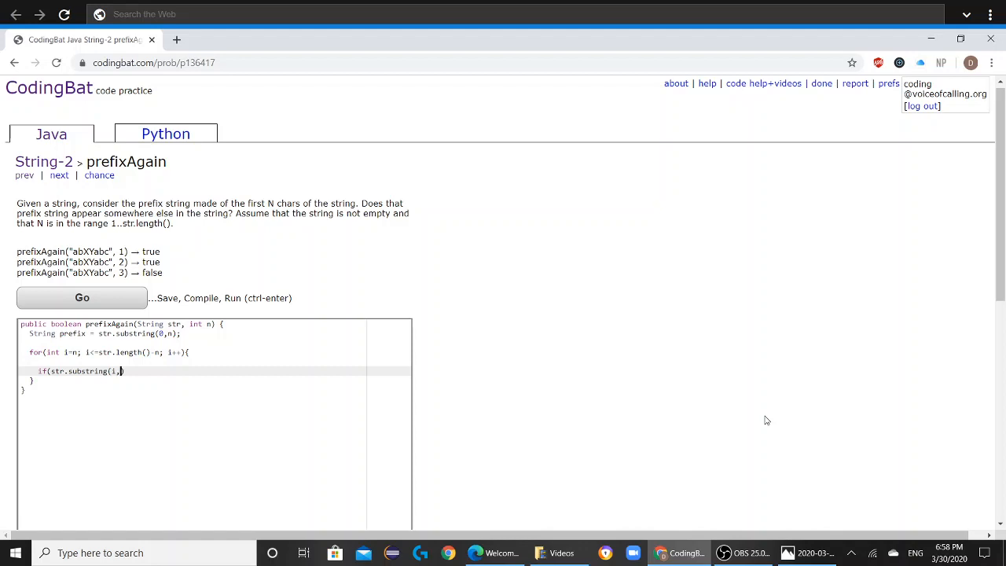
pyautogui.write('i')
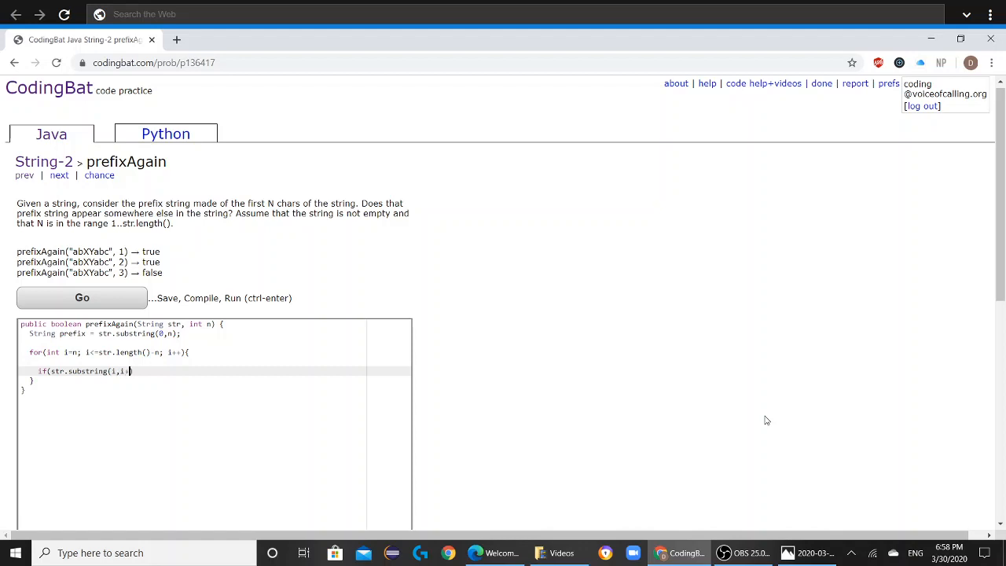
pyautogui.write('+n)')
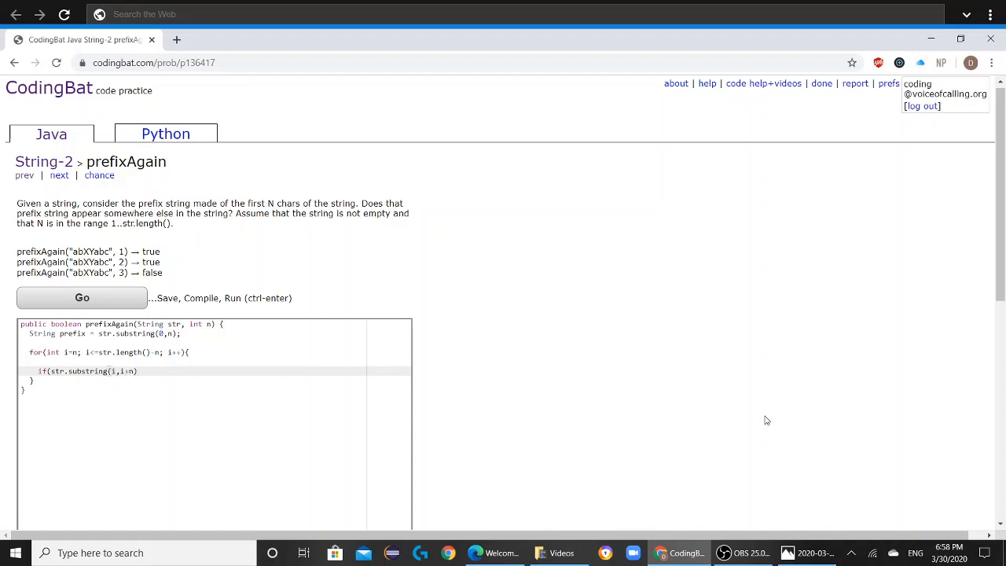
pyautogui.write('.equals')
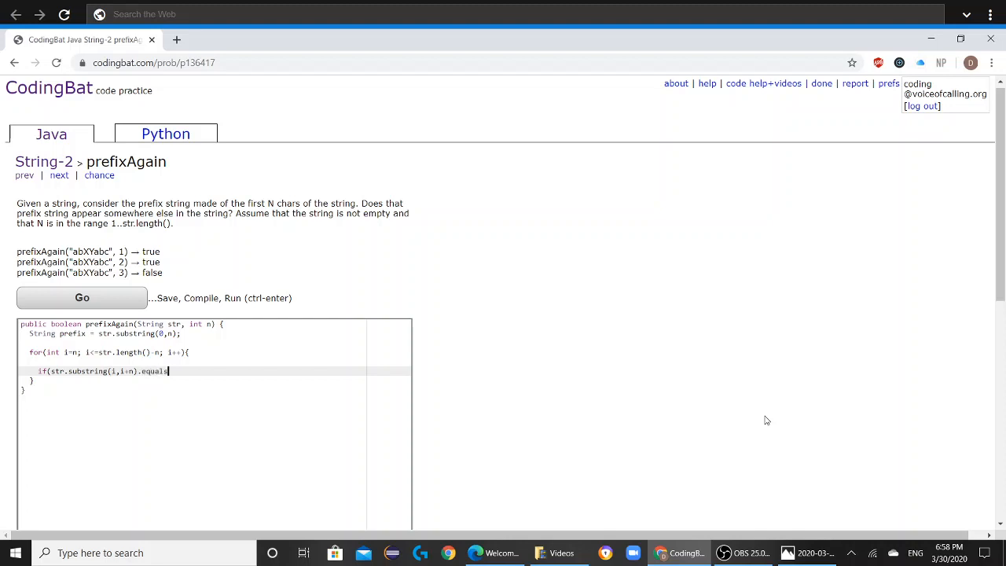
pyautogui.write('()')
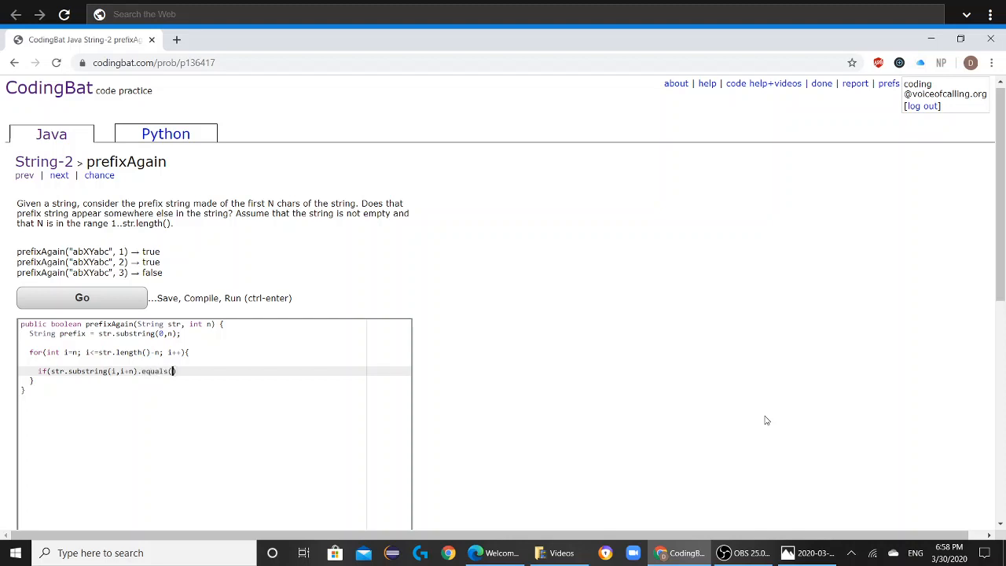
pyautogui.write('prefi')
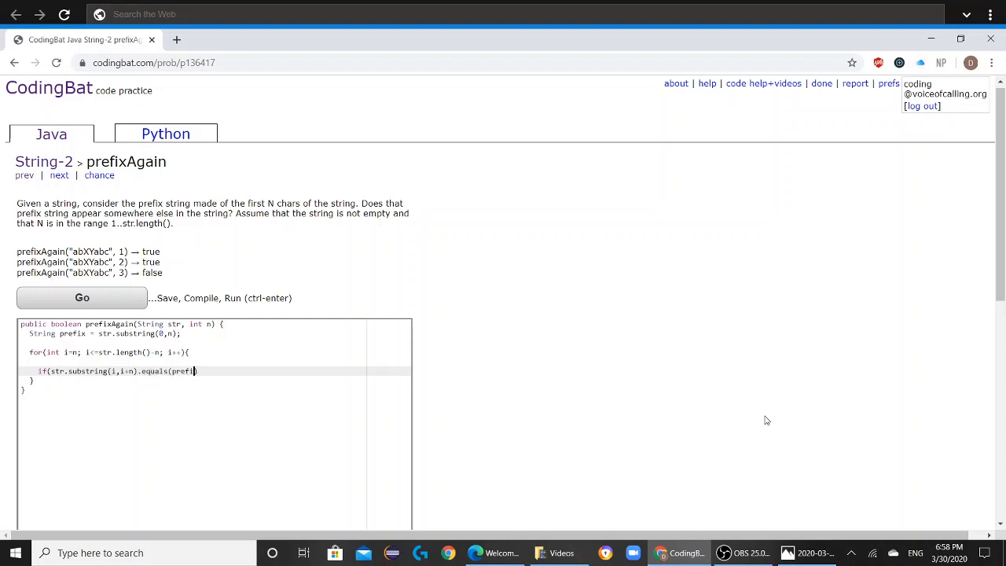
pyautogui.write('x))')
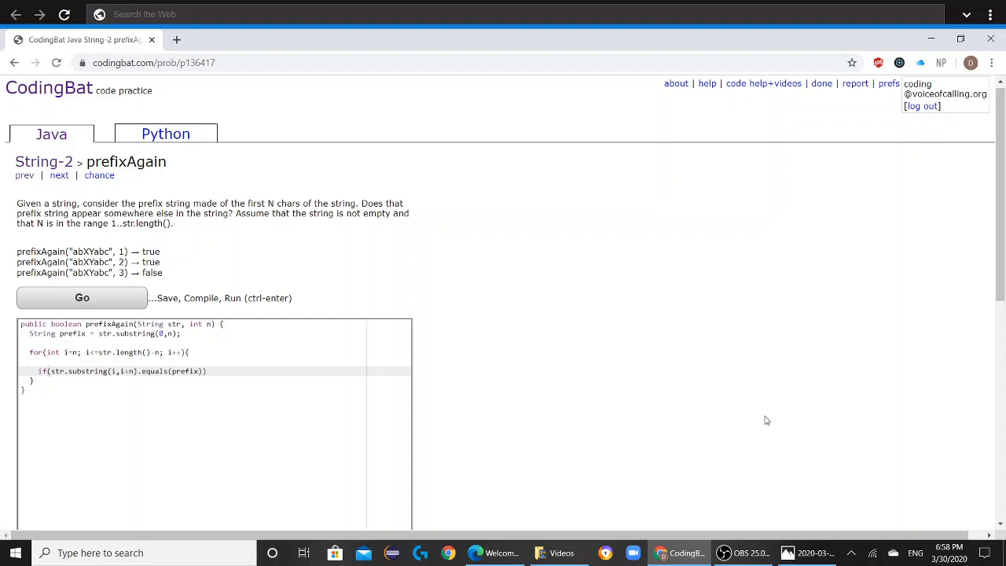
pyautogui.write('return')
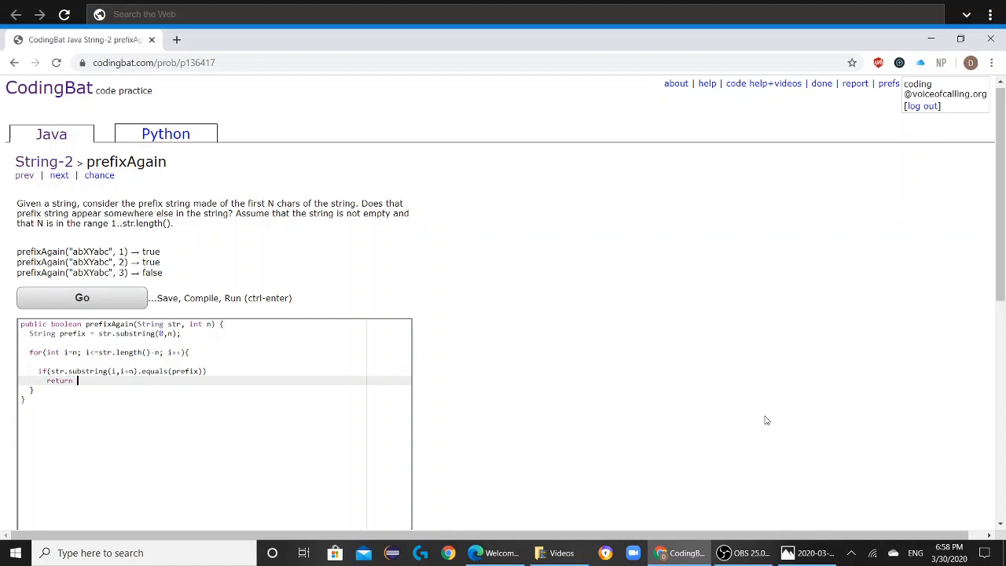
pyautogui.write('true;')
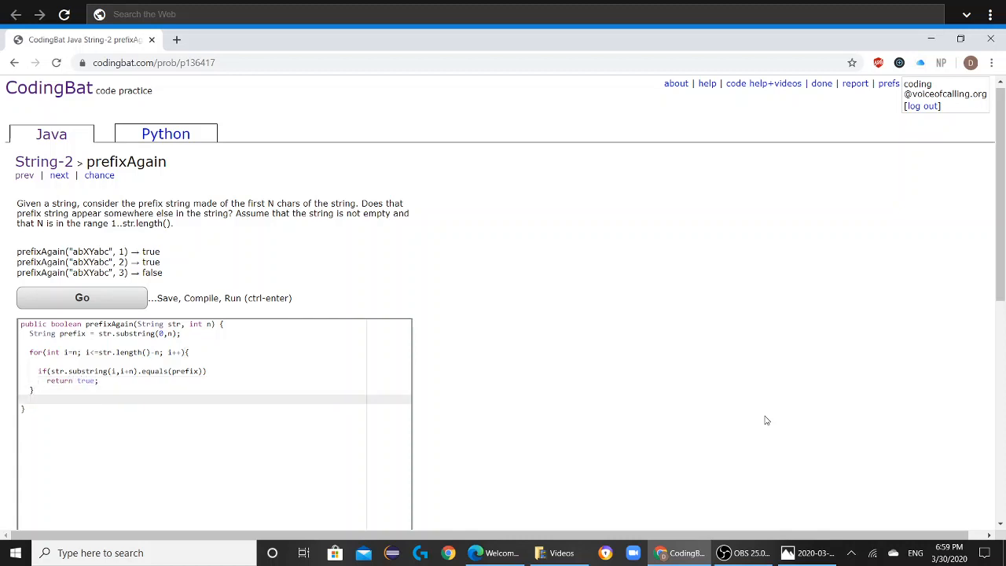
# - Finish the method with return false; after the loop
pyautogui.write('return f')
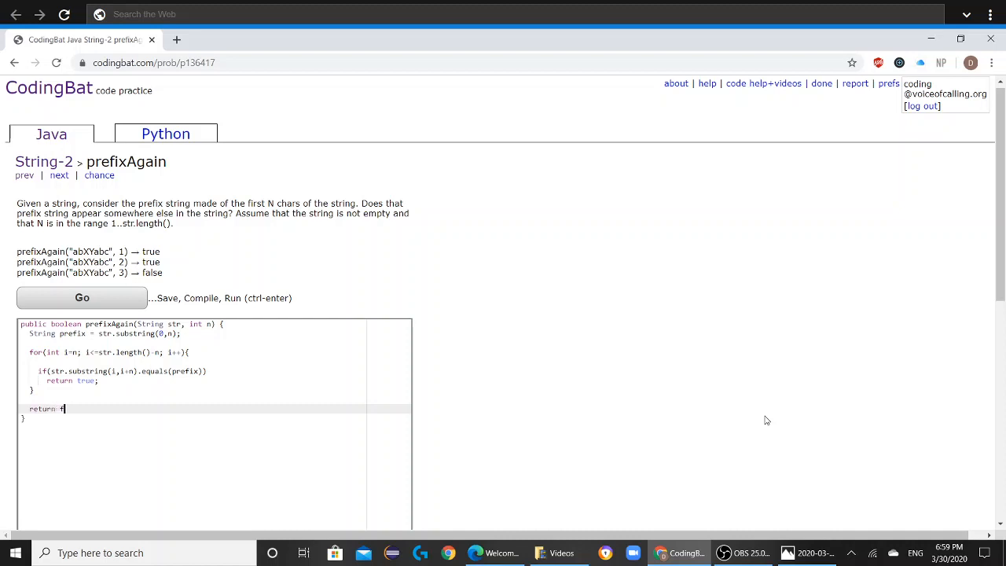
pyautogui.write('alse;')
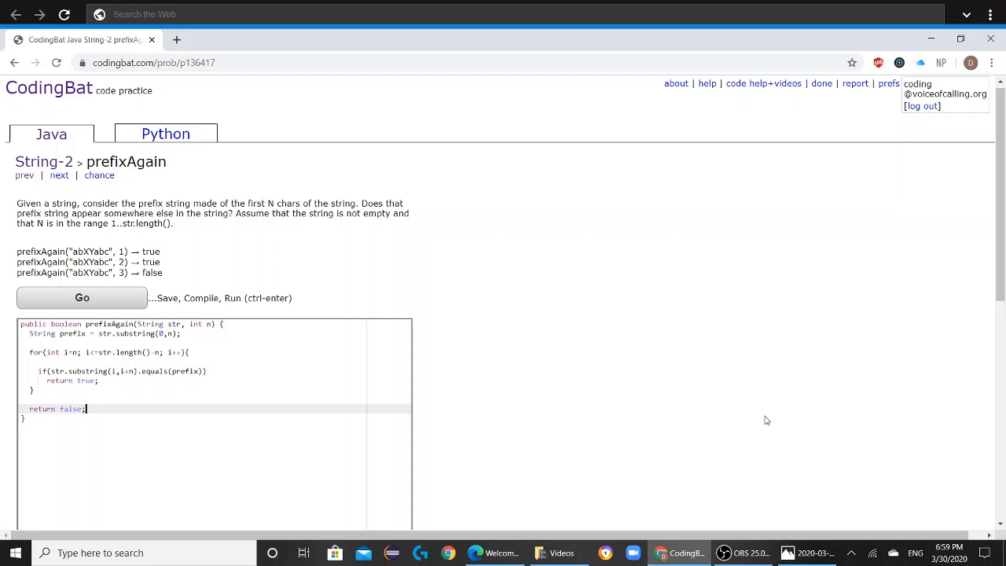
pyautogui.moveTo(148, 383)
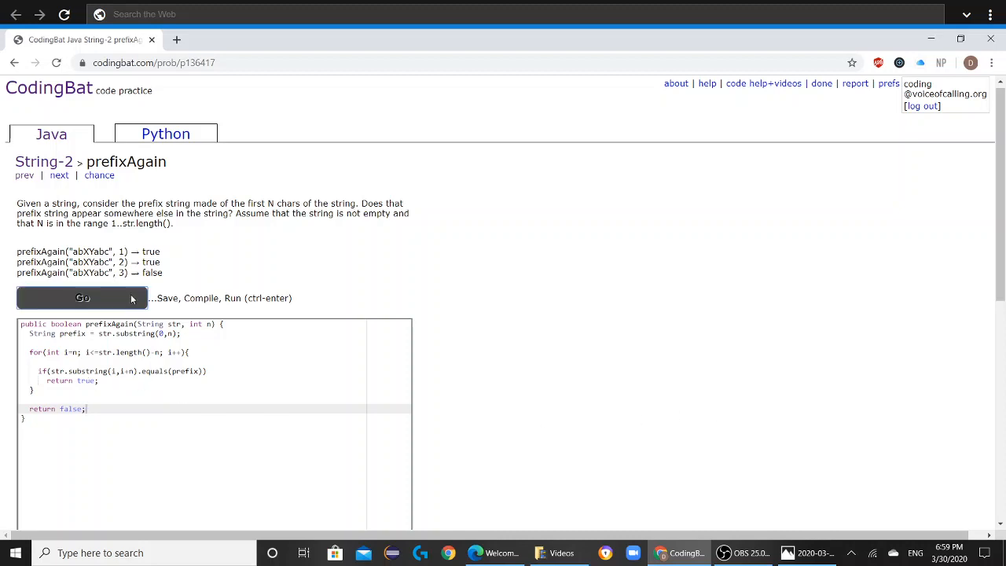
# - Run the prefixAgain solution so every test shows green with All Correct
pyautogui.click(82, 299)
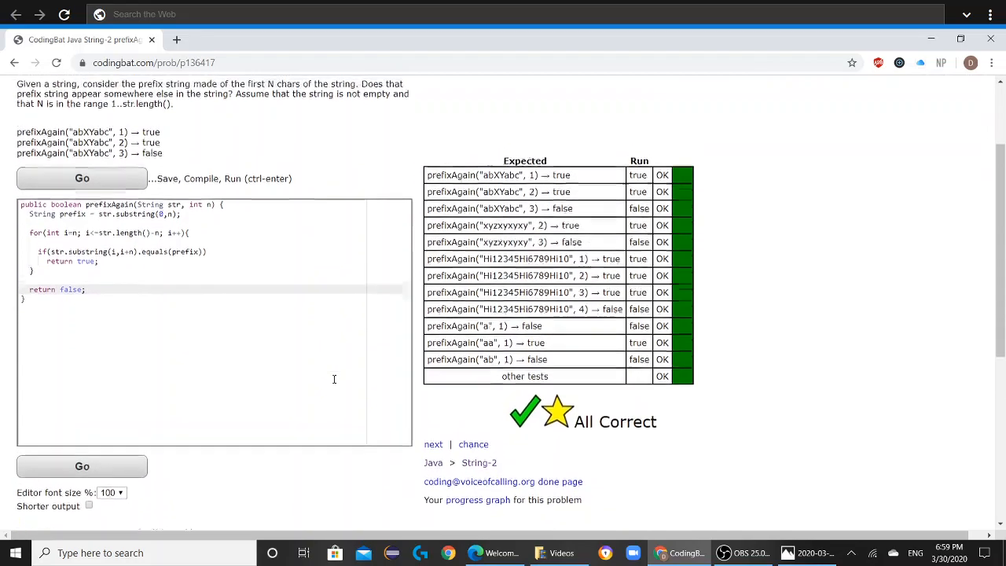